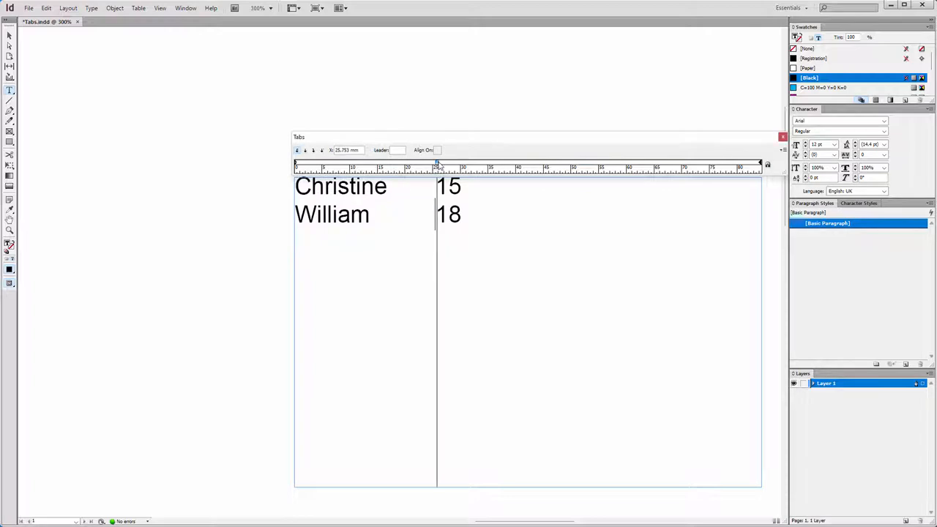
- Drag the tab stop left on the Tabs ruler so 15 and 18 sit nearer Christine and William
drag(437, 164, 410, 164)
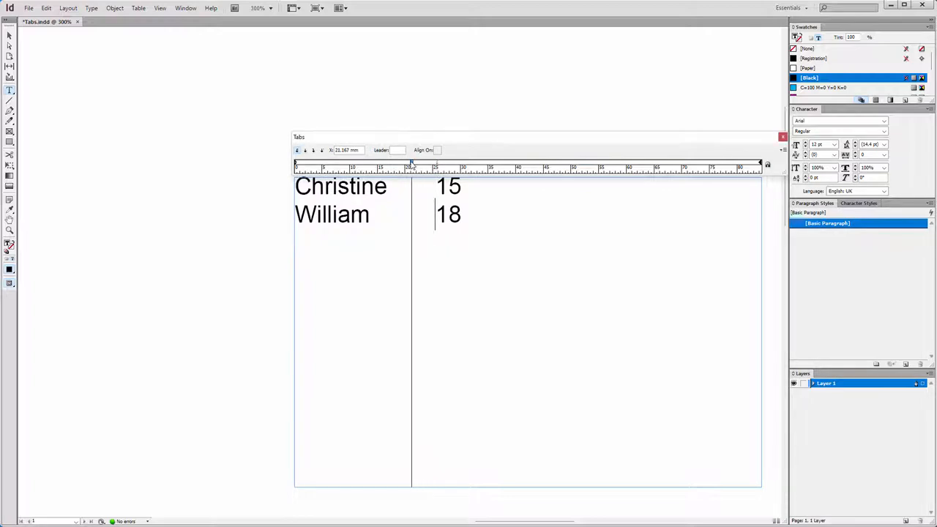
drag(410, 164, 398, 164)
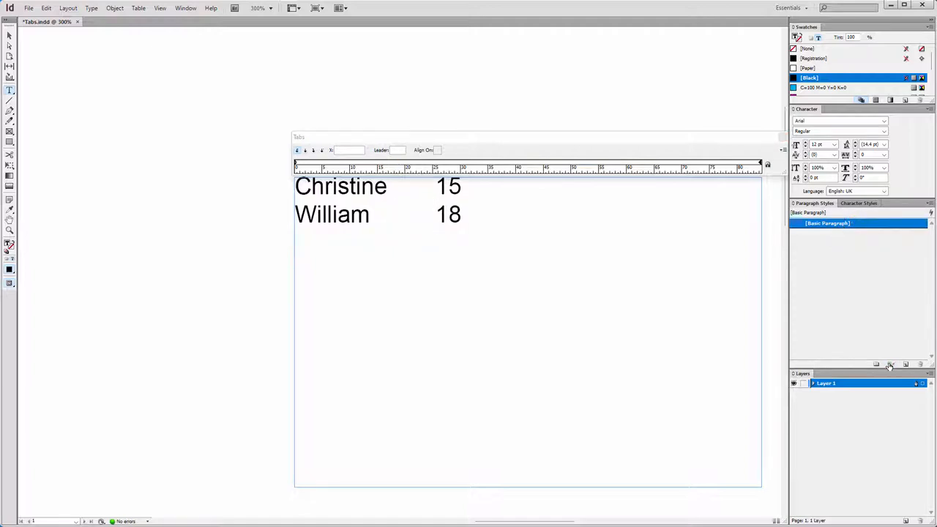
click(437, 214)
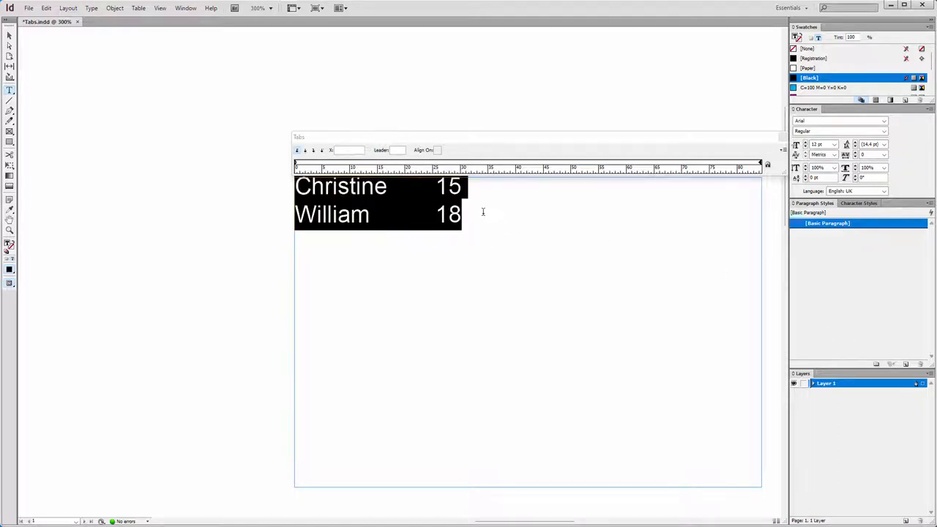
click(416, 164)
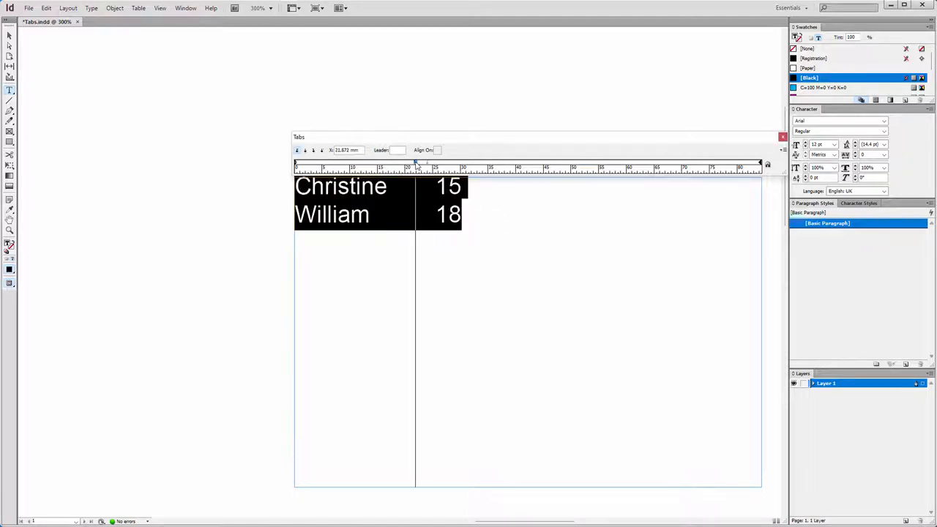
drag(416, 164, 398, 164)
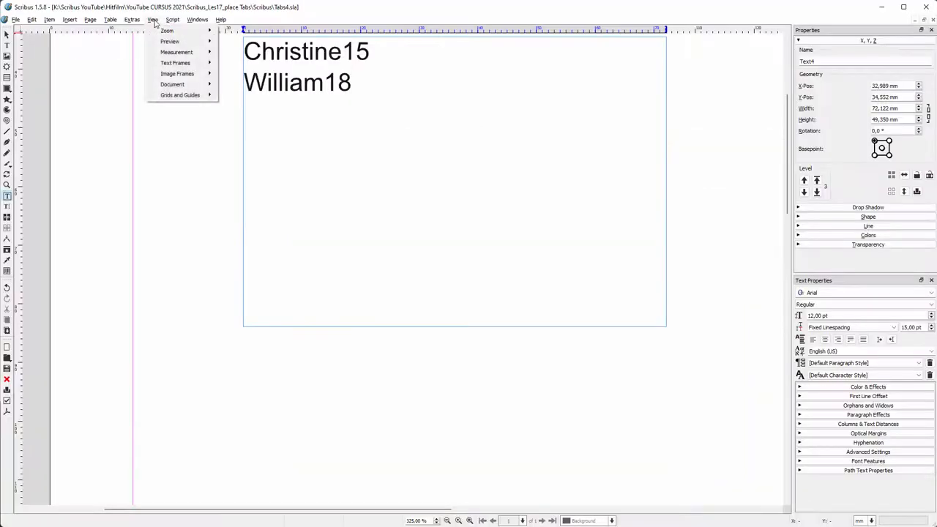
mouse_move(176, 53)
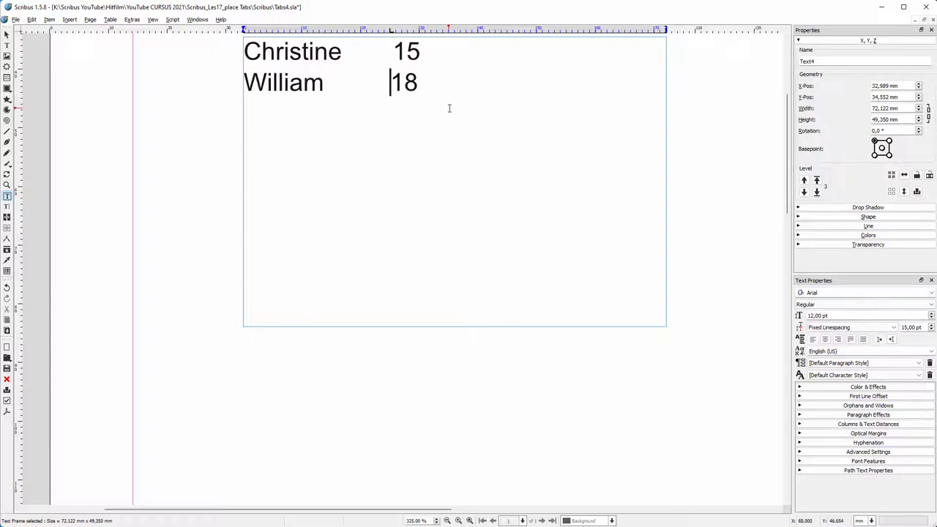
- Select all the text in the Scribus frame with Ctrl+A
key(ctrl+a)
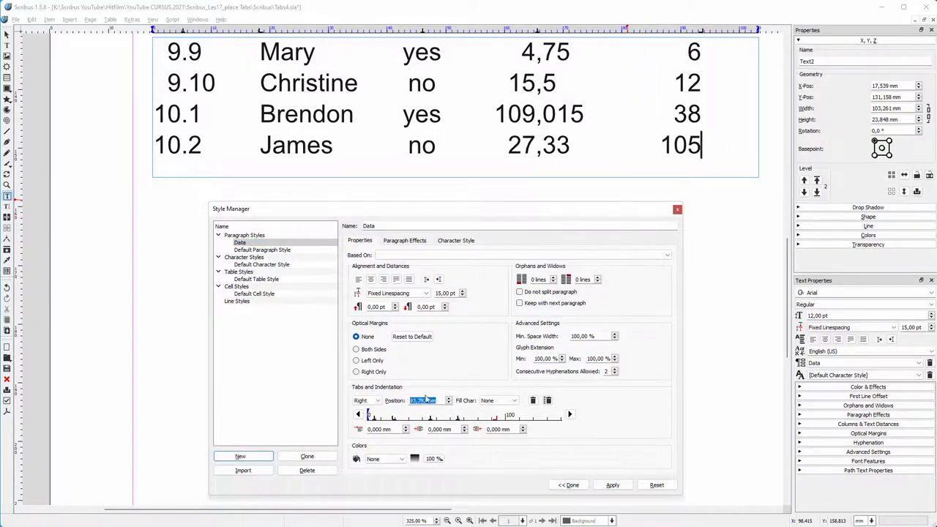
- Apply the 90 mm right tab position to the Data style in the Style Manager
click(612, 485)
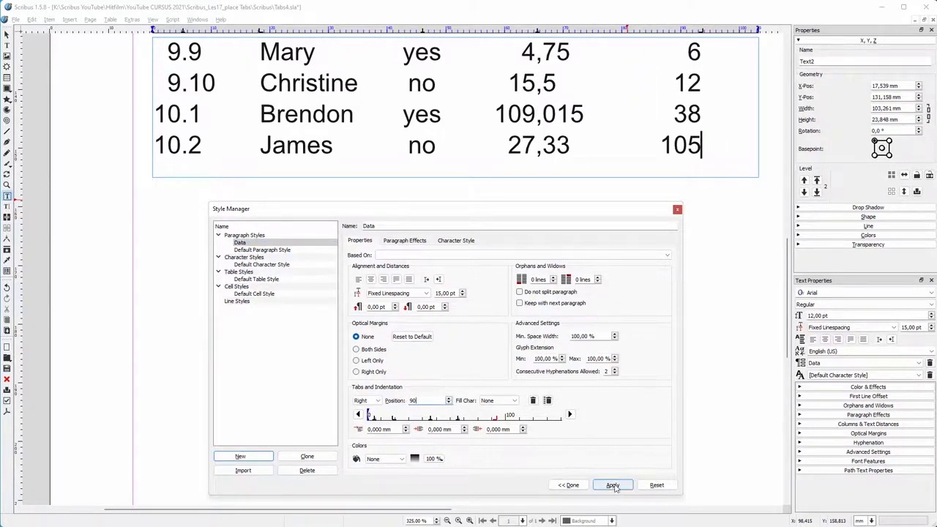
click(612, 484)
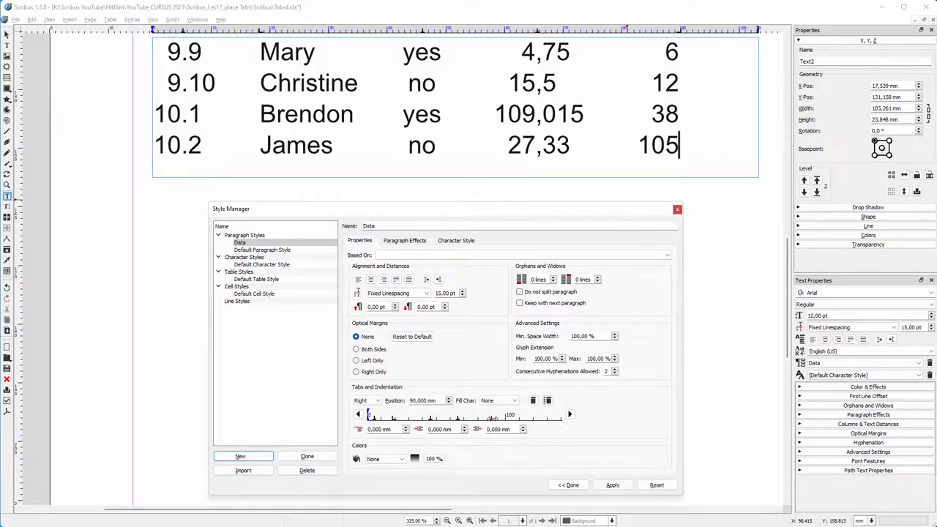